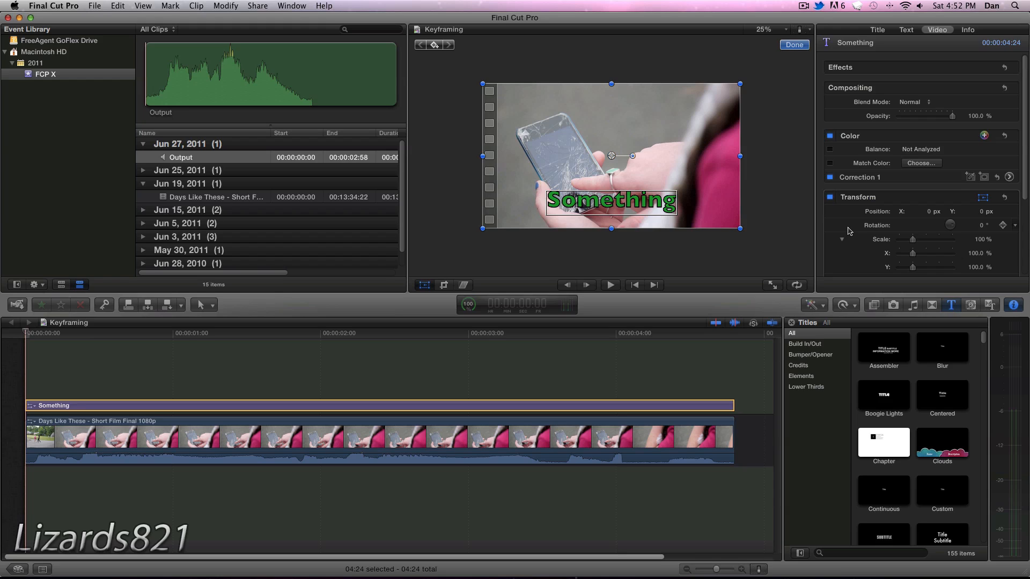
pyautogui.moveTo(777, 237)
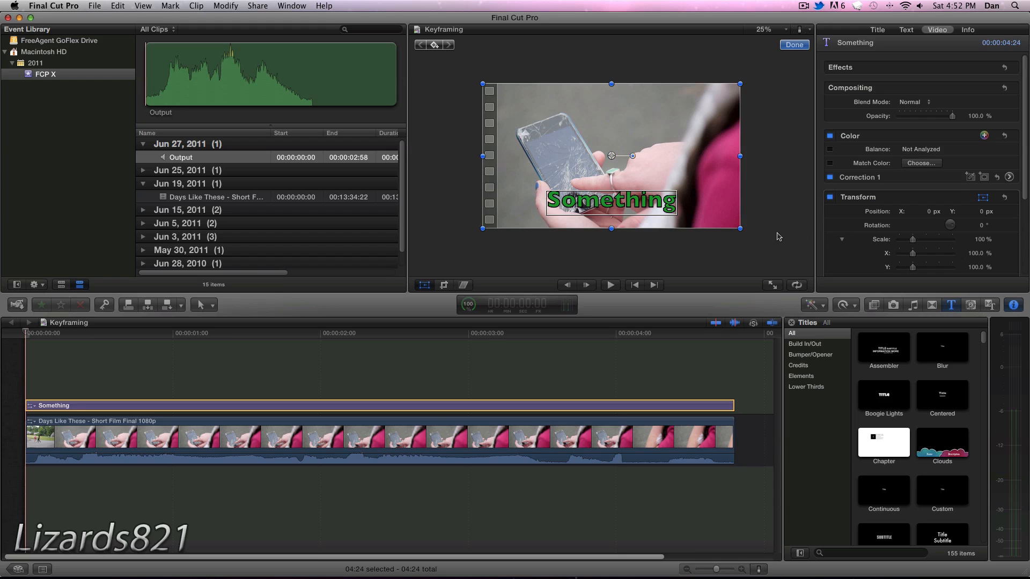
pyautogui.moveTo(672, 233)
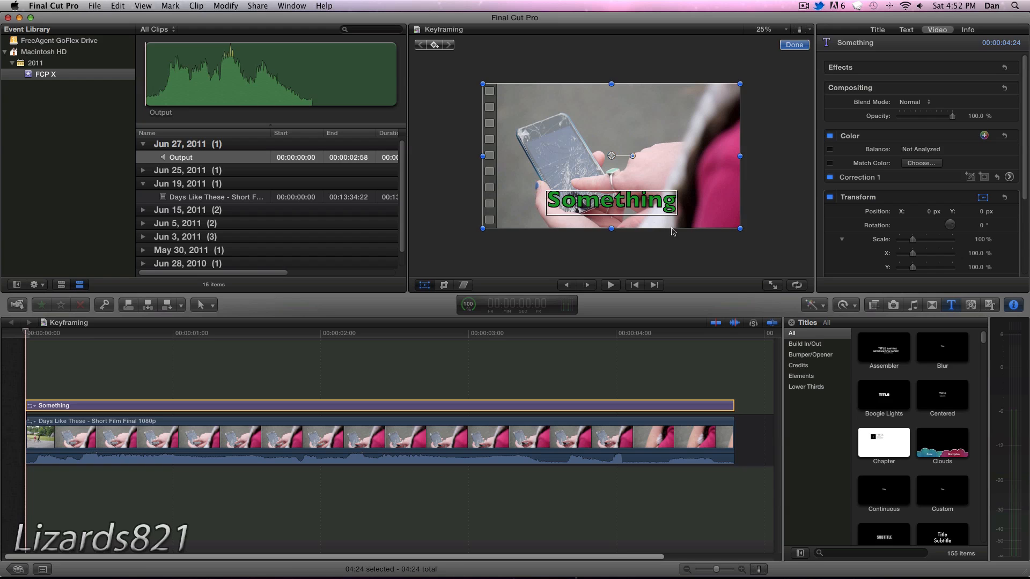
pyautogui.moveTo(52, 340)
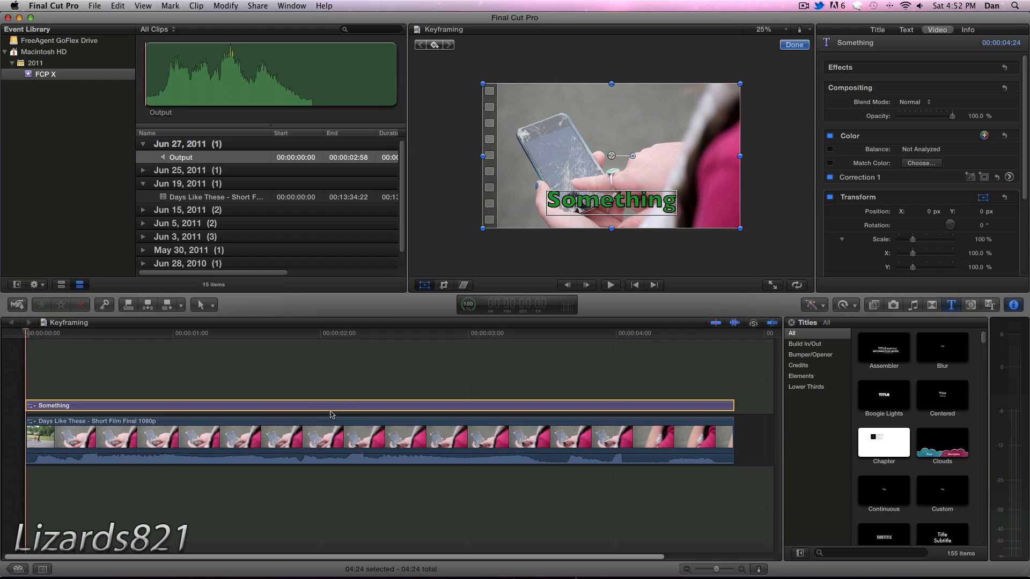
pyautogui.moveTo(528, 171)
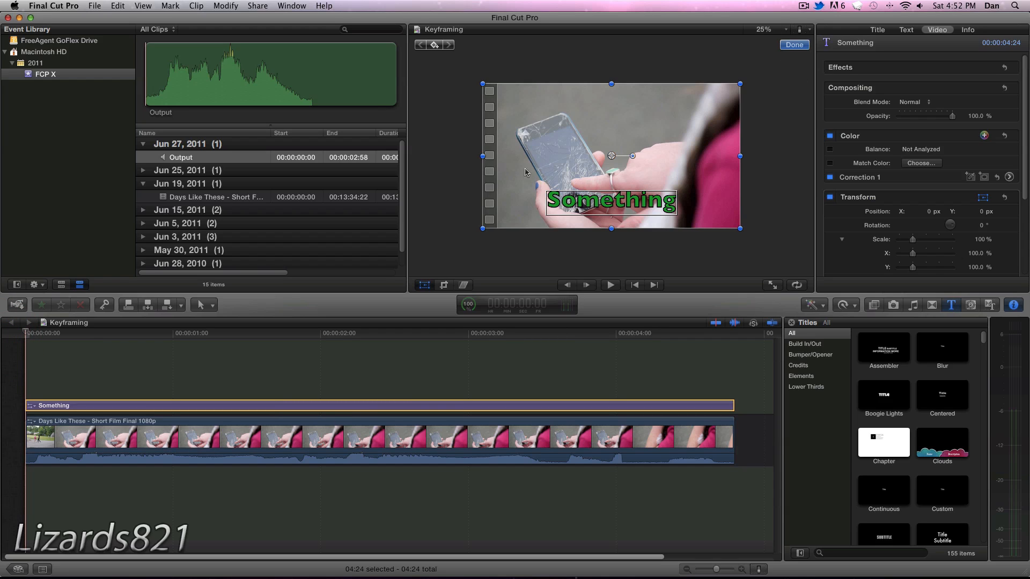
pyautogui.moveTo(599, 137)
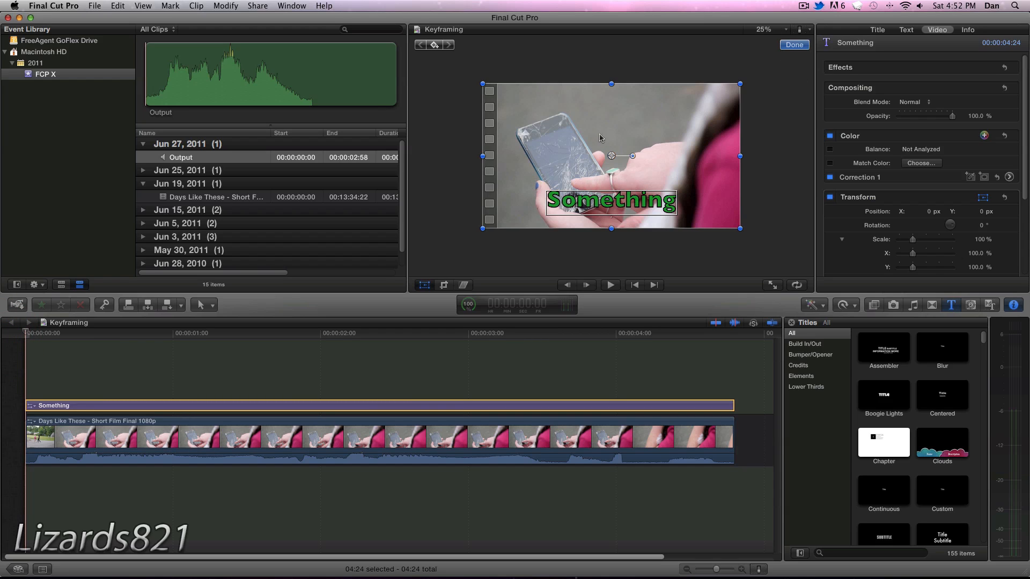
pyautogui.moveTo(557, 176)
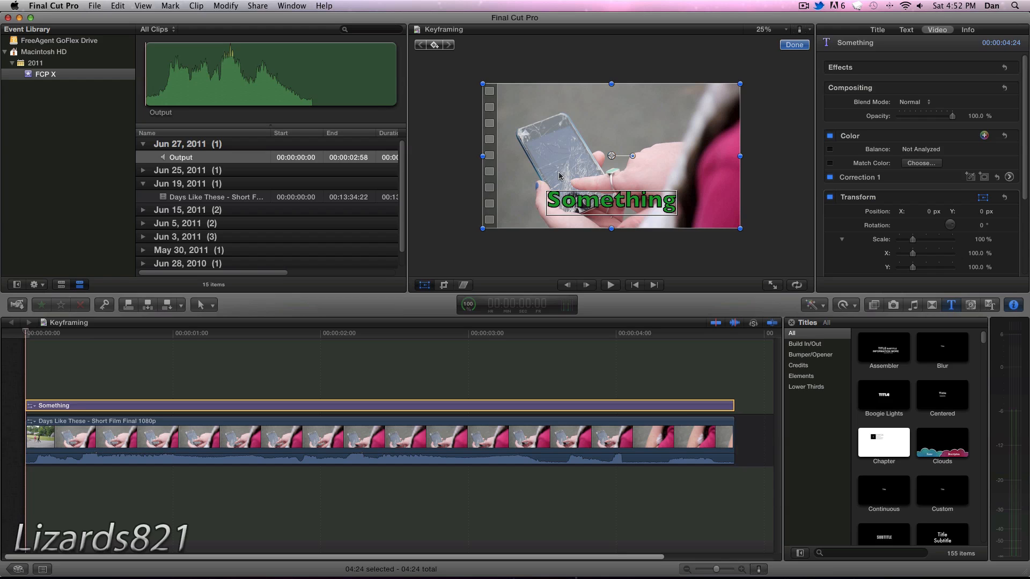
pyautogui.moveTo(486, 197)
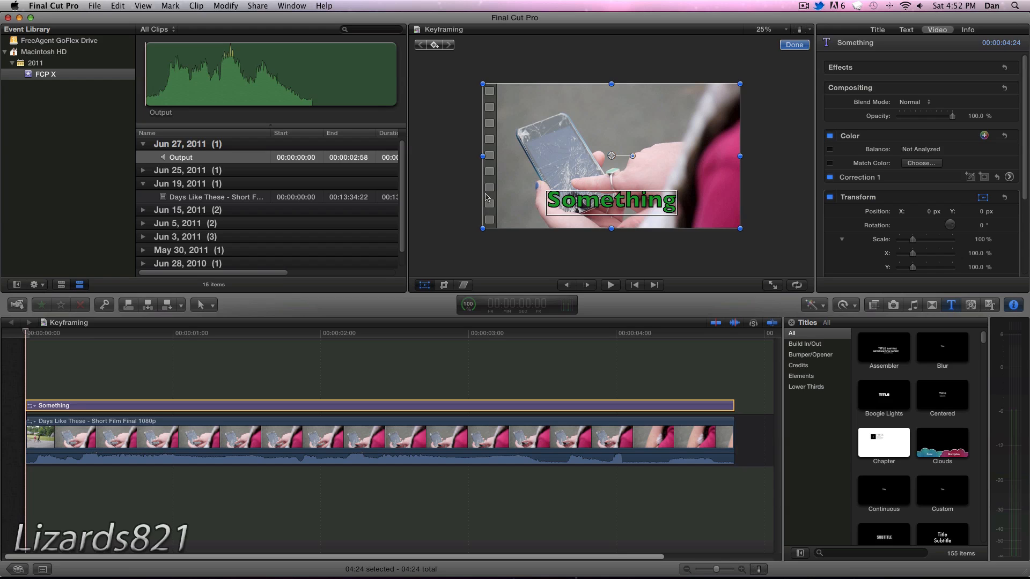
pyautogui.moveTo(731, 300)
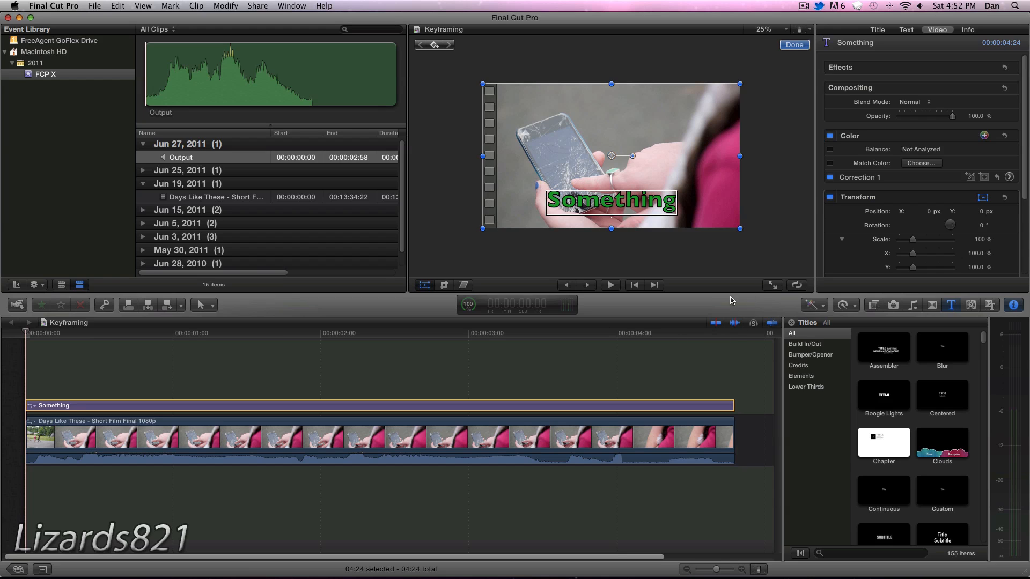
pyautogui.moveTo(647, 132)
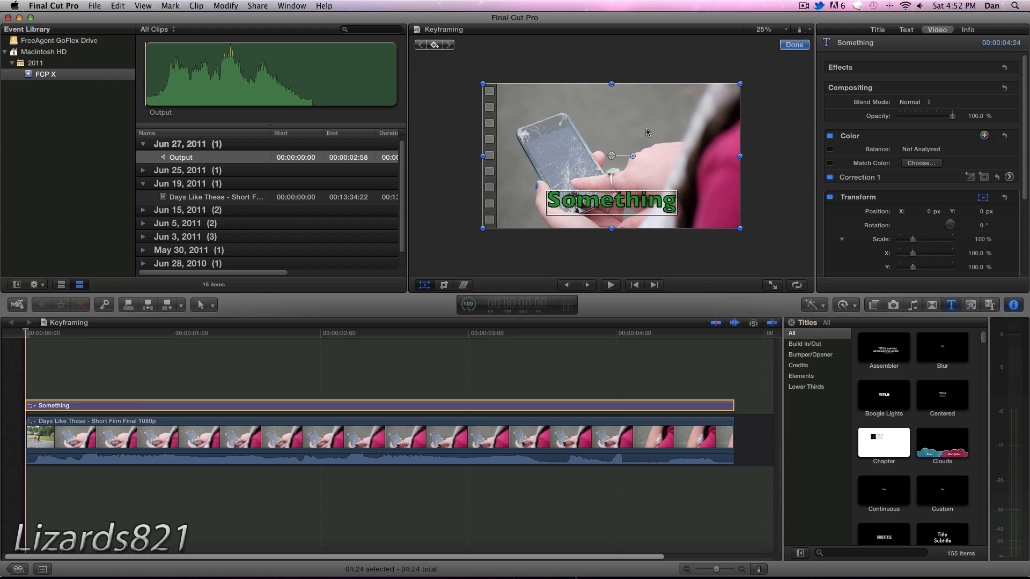
pyautogui.moveTo(602, 131)
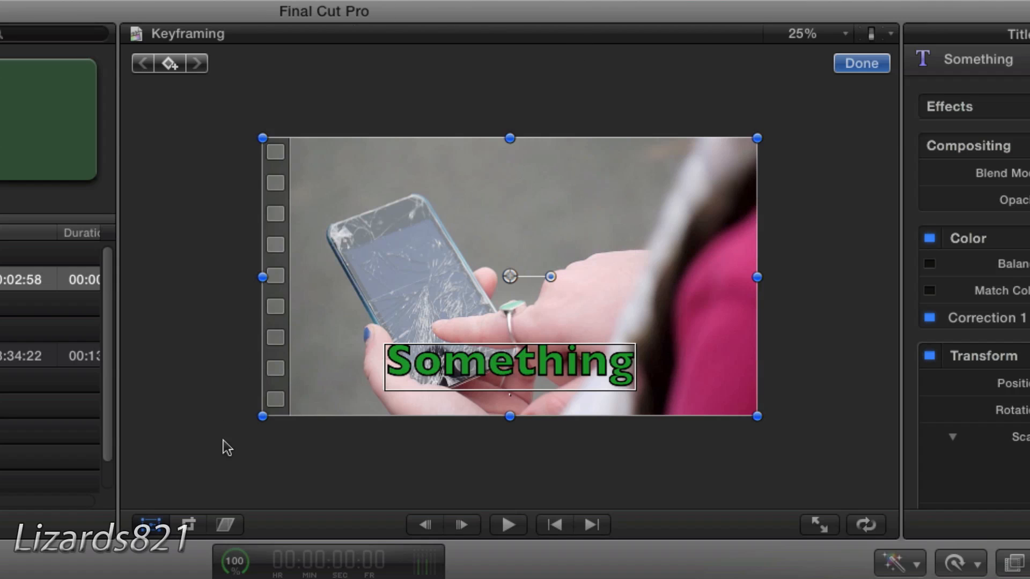
pyautogui.moveTo(779, 239)
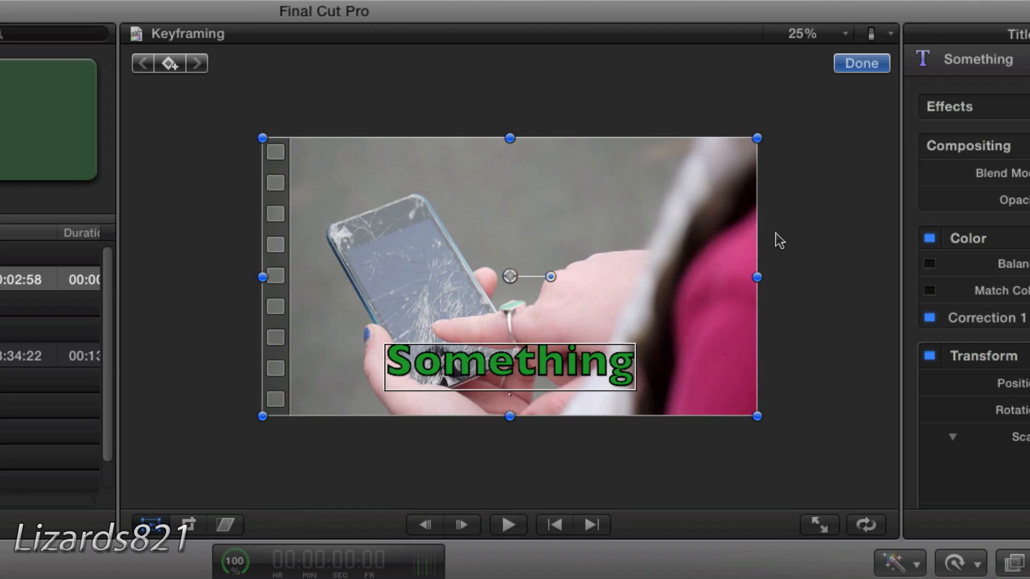
pyautogui.moveTo(238, 338)
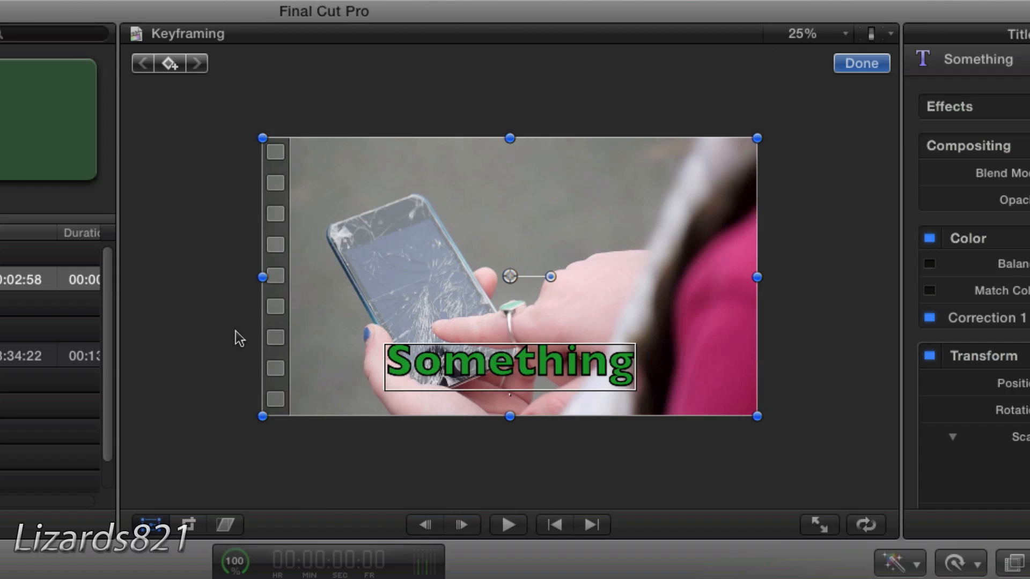
pyautogui.moveTo(472, 556)
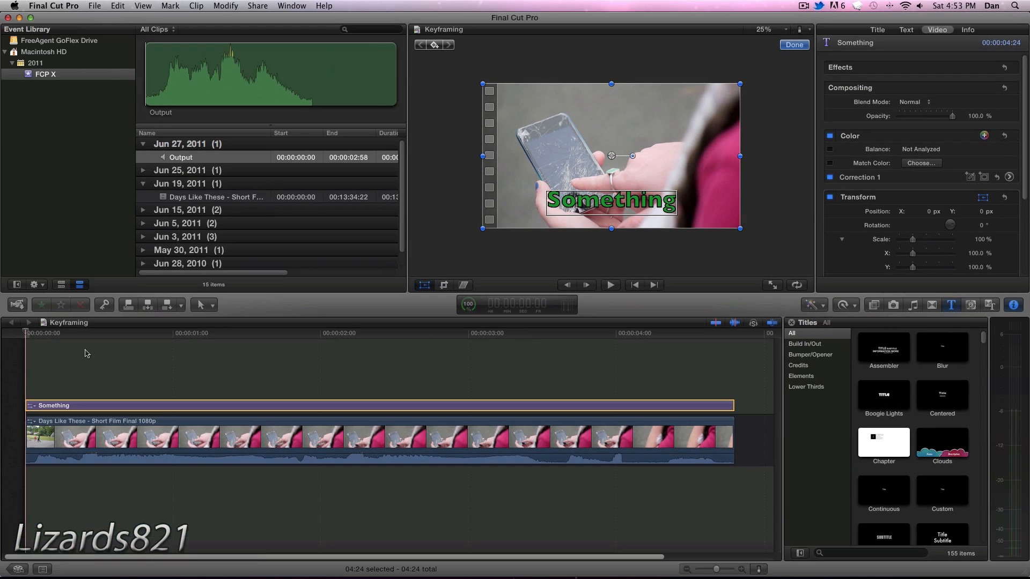
pyautogui.moveTo(587, 209)
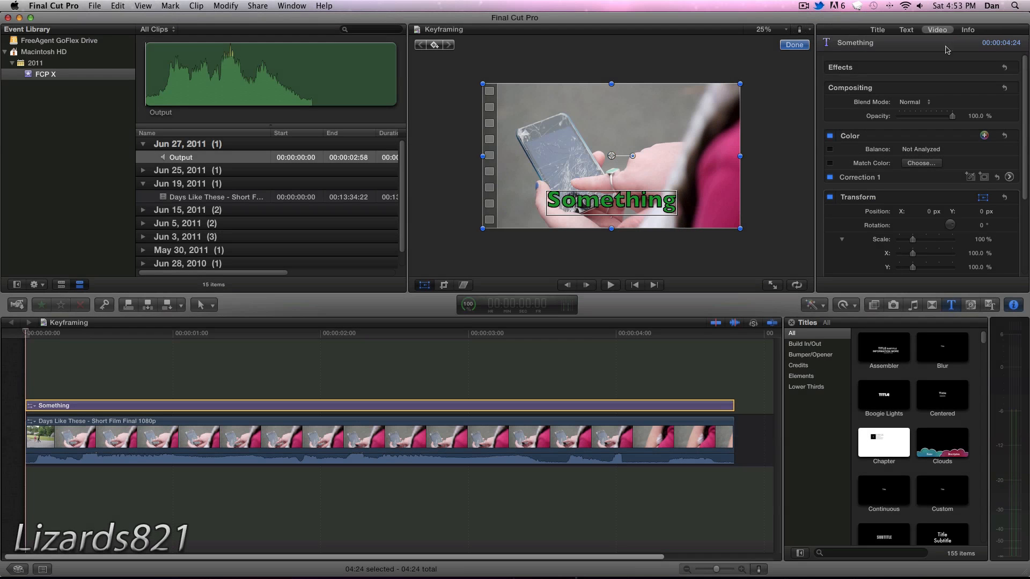
# - Add starting keyframes for the title's position at 0 px and scale at 100%
pyautogui.scroll(-3)
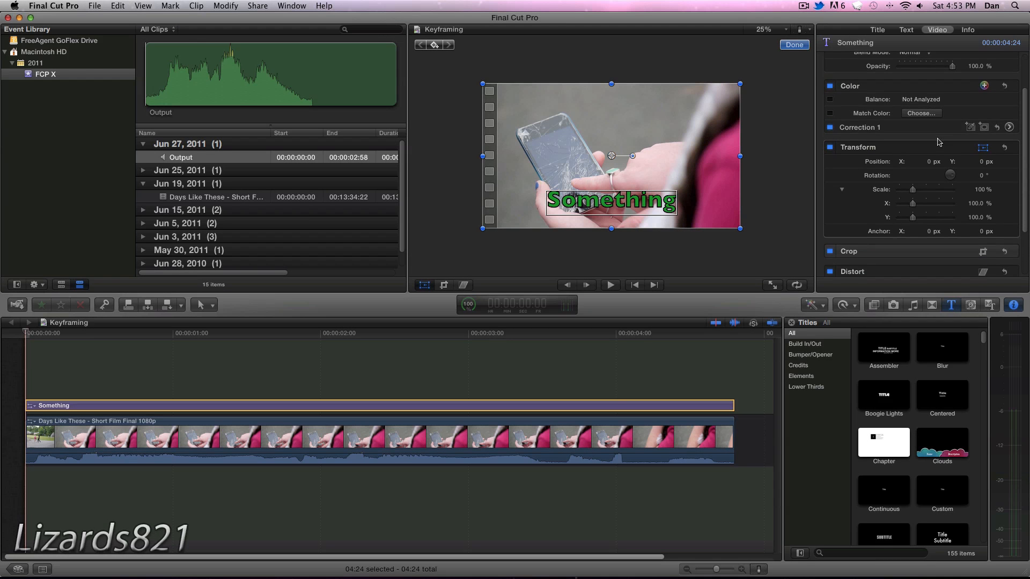
pyautogui.moveTo(938, 142)
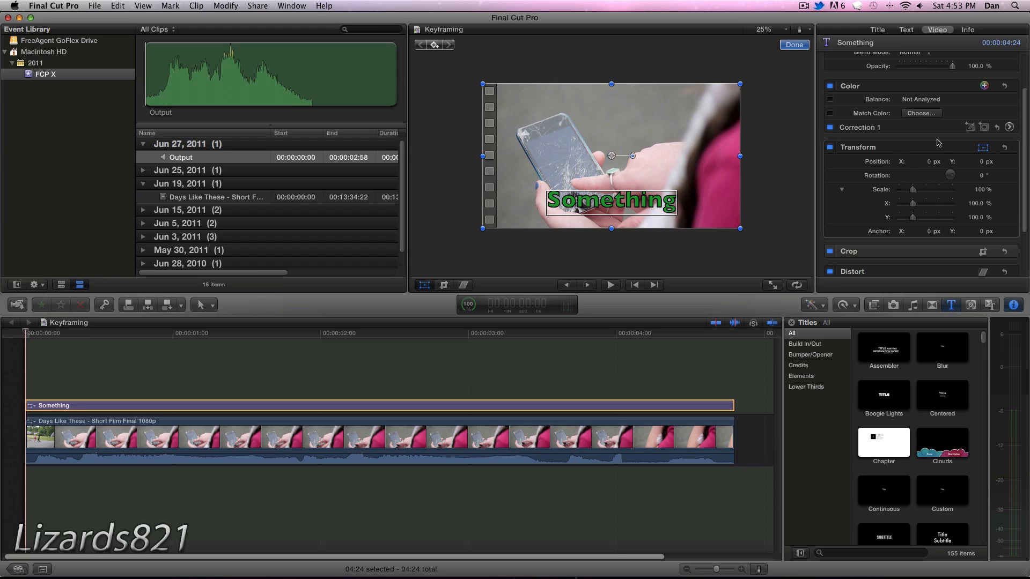
pyautogui.moveTo(935, 147)
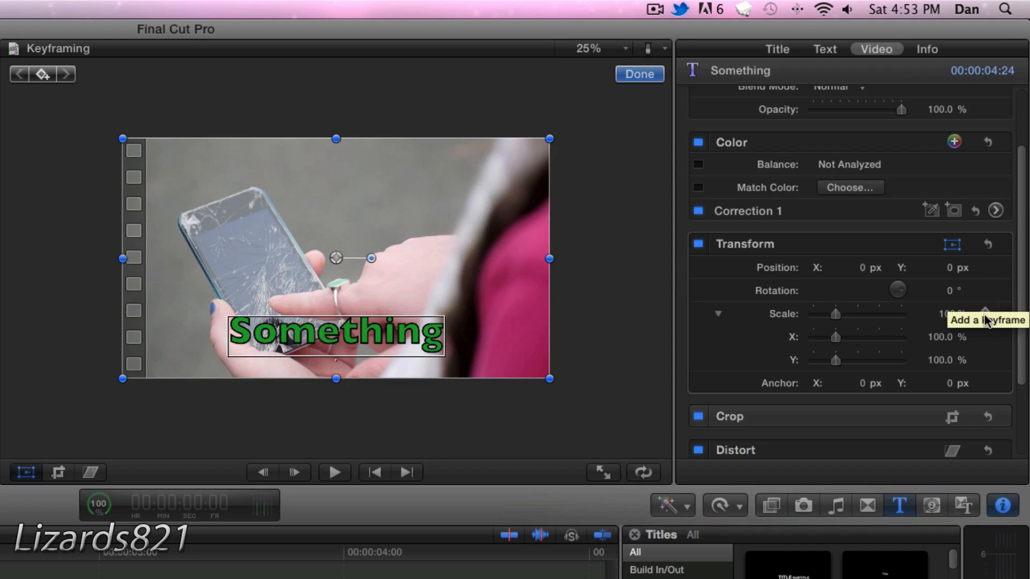
pyautogui.moveTo(992, 291)
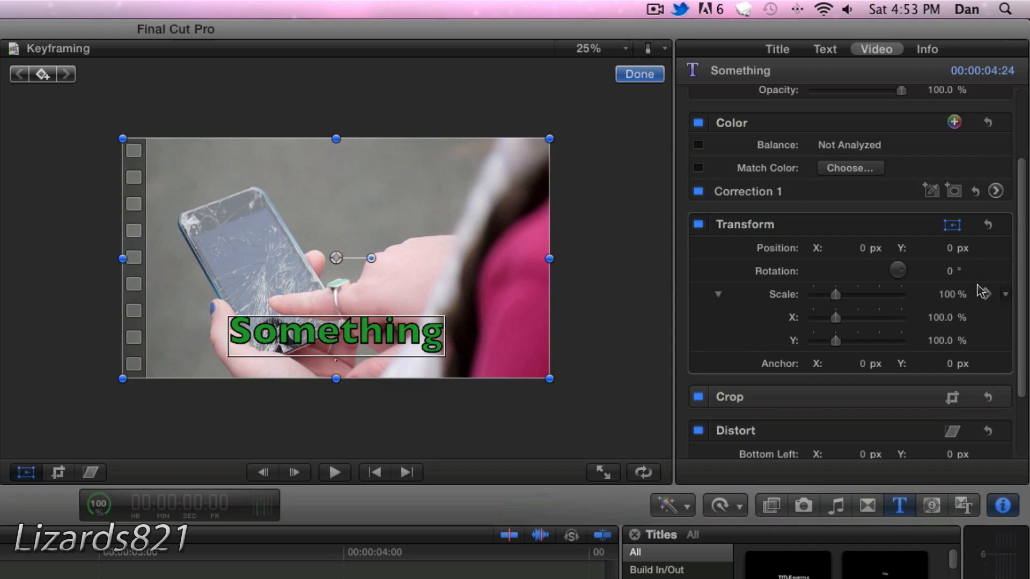
pyautogui.moveTo(975, 258)
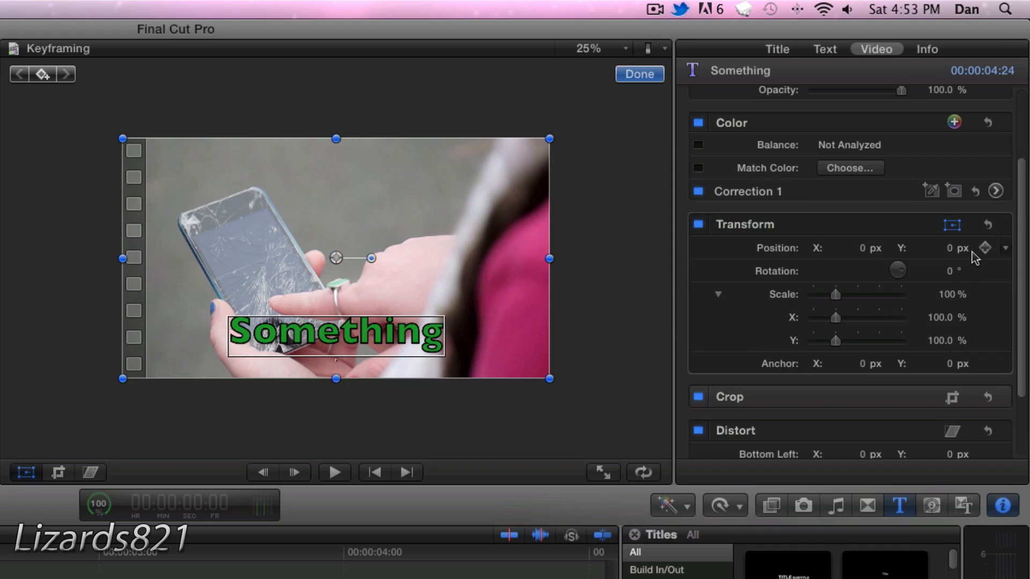
pyautogui.moveTo(998, 251)
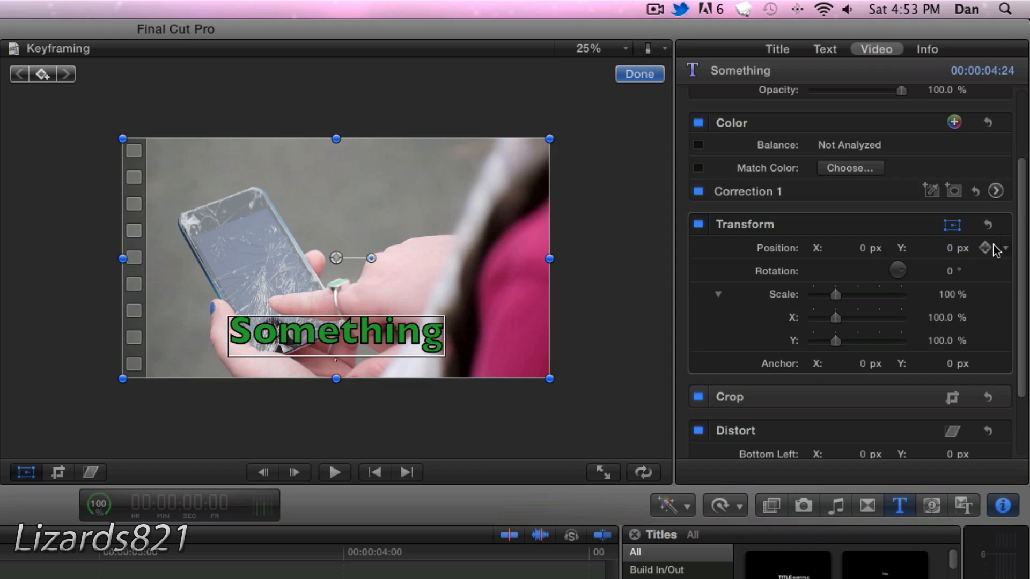
pyautogui.click(984, 248)
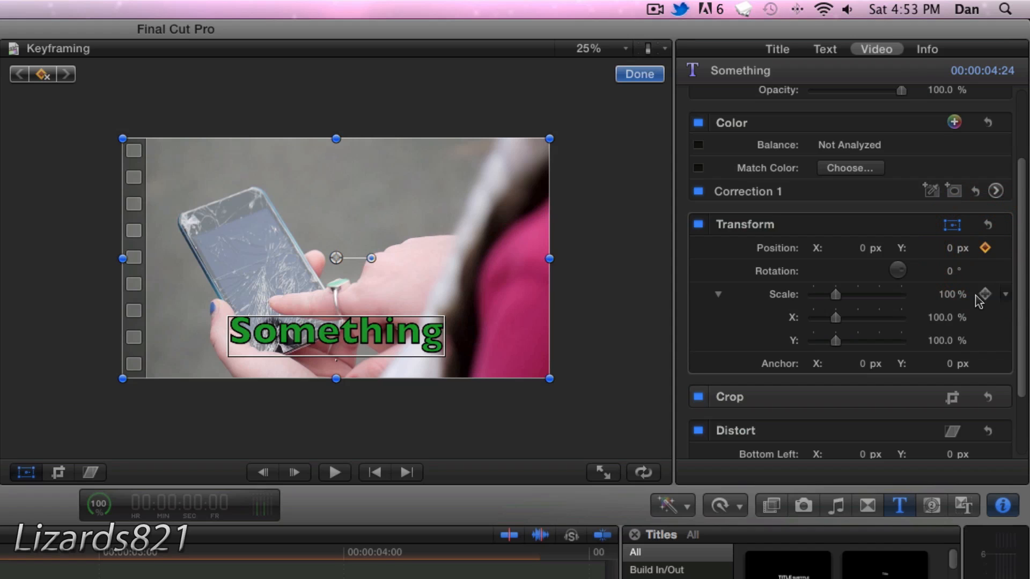
pyautogui.click(985, 270)
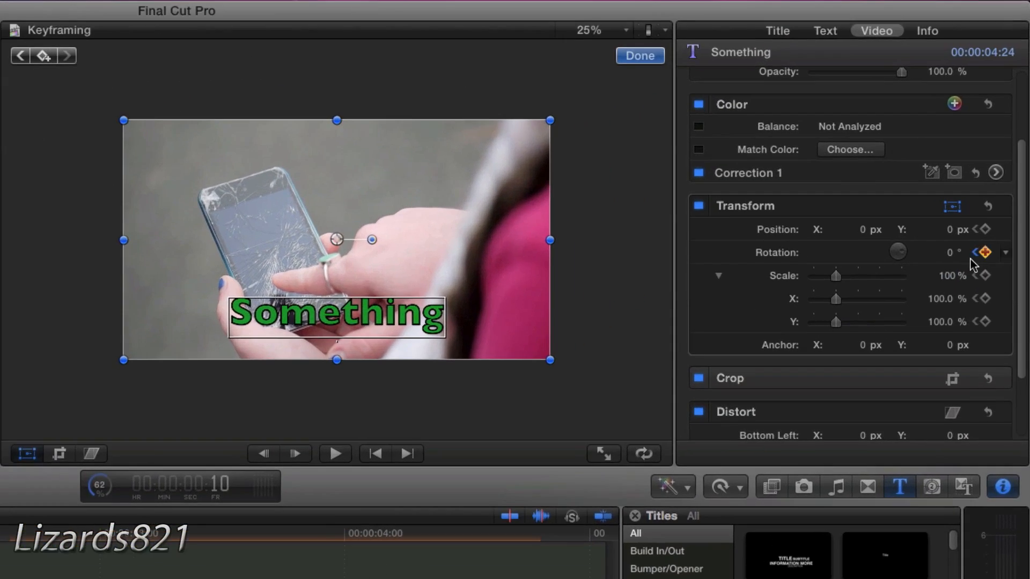
# - Add a rotation keyframe, then move the title up-left to -43.7, 72.2 px in the Viewer
pyautogui.click(982, 252)
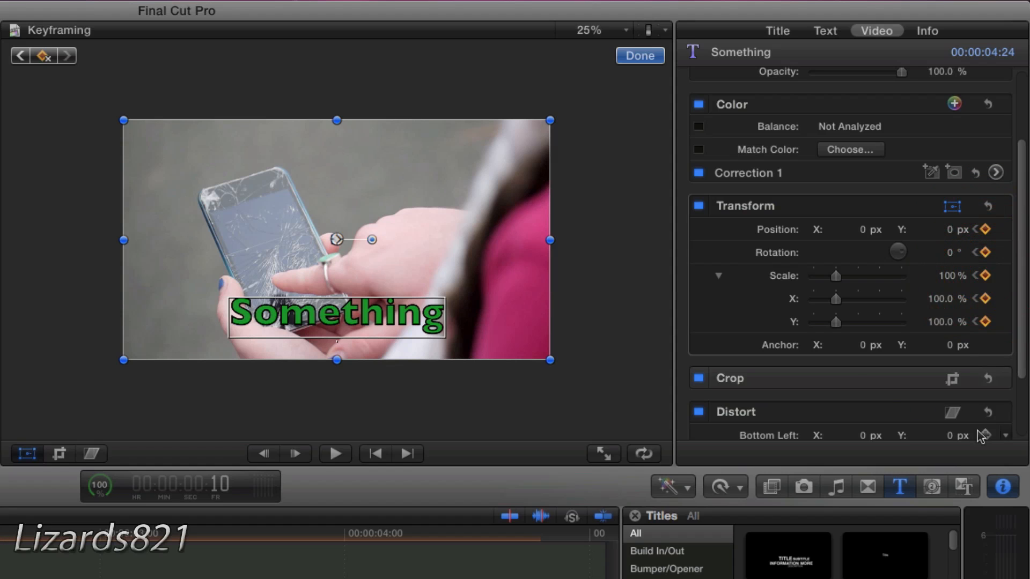
pyautogui.moveTo(337, 239); pyautogui.dragTo(327, 230)
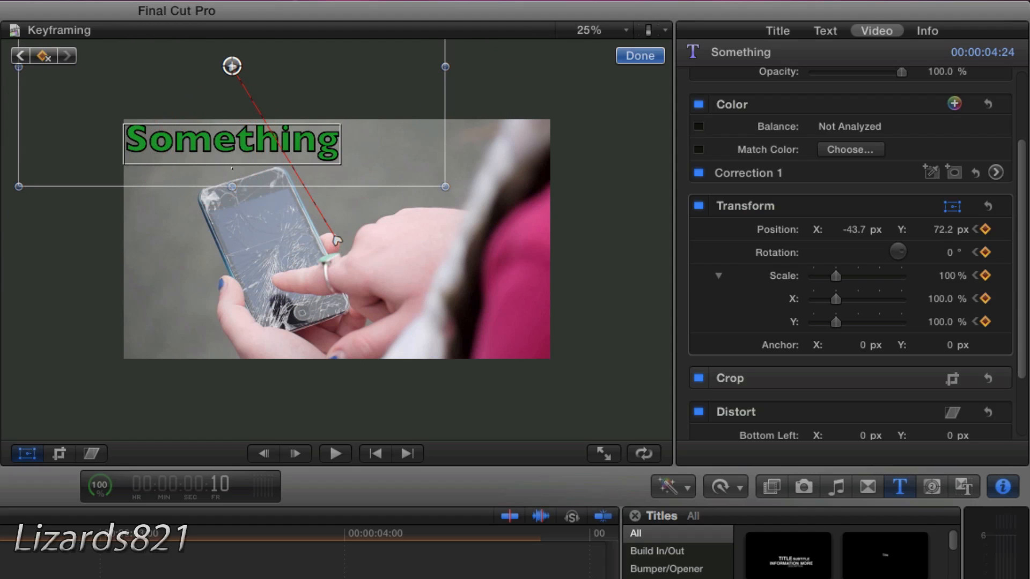
pyautogui.moveTo(326, 256)
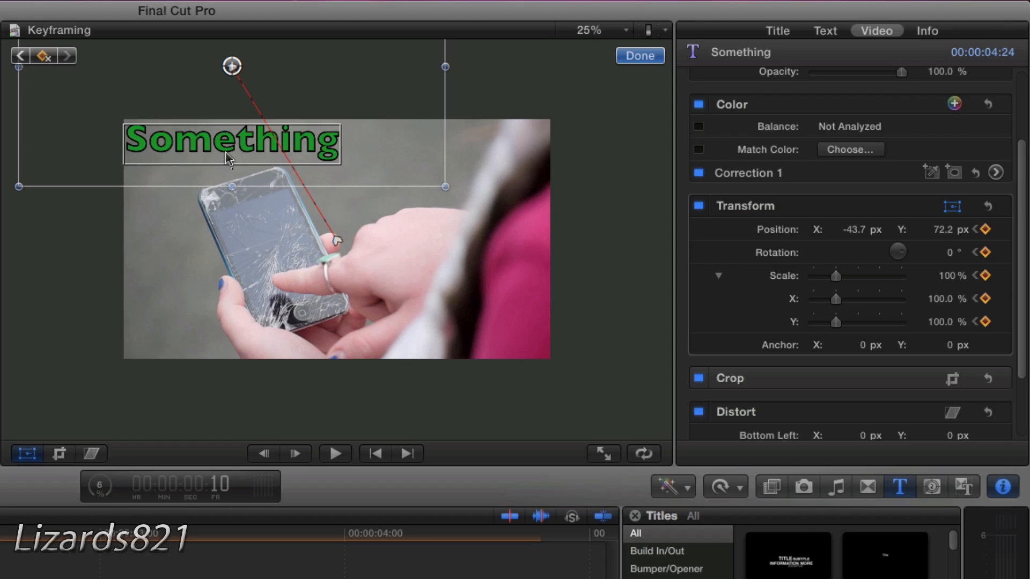
pyautogui.moveTo(148, 236)
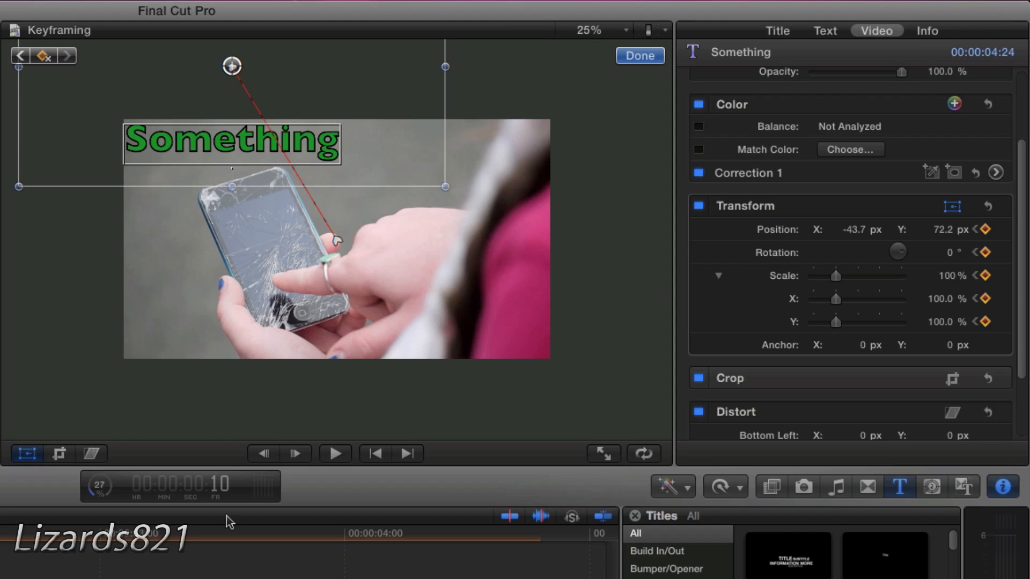
pyautogui.moveTo(917, 344)
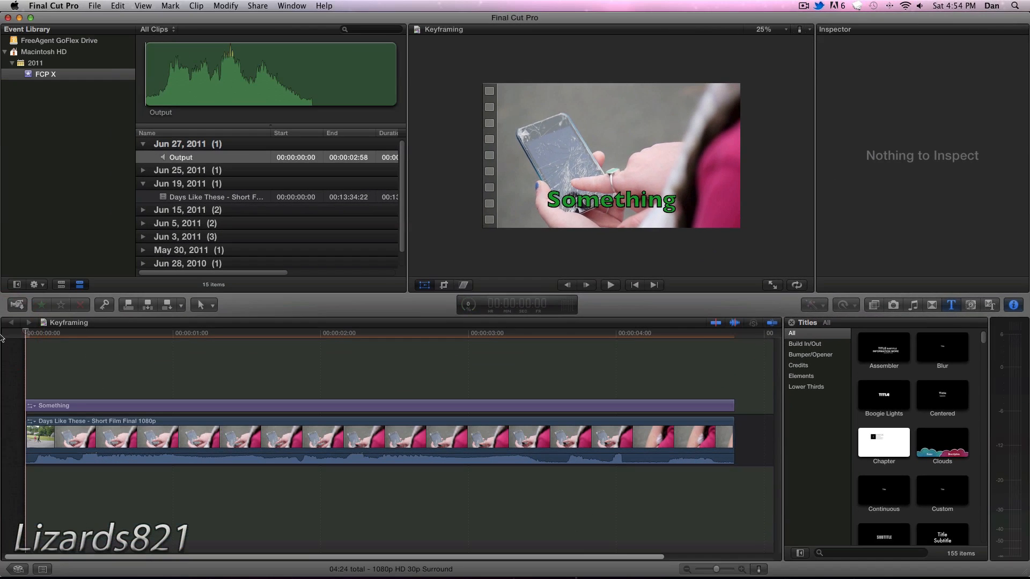
pyautogui.click(608, 284)
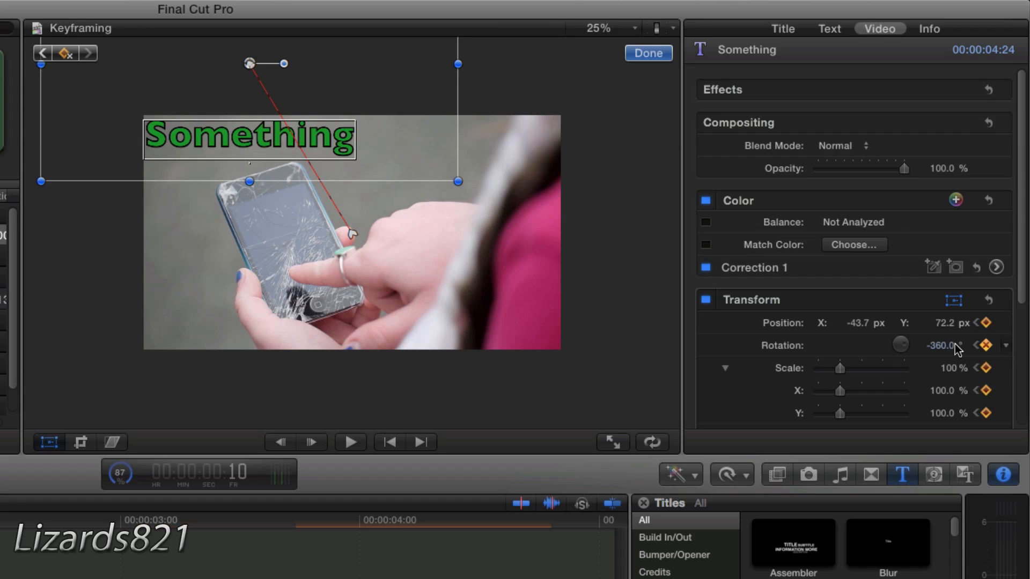
# - Keyframe the title's -360° spin and add a position keyframe holding it raised
pyautogui.click(983, 323)
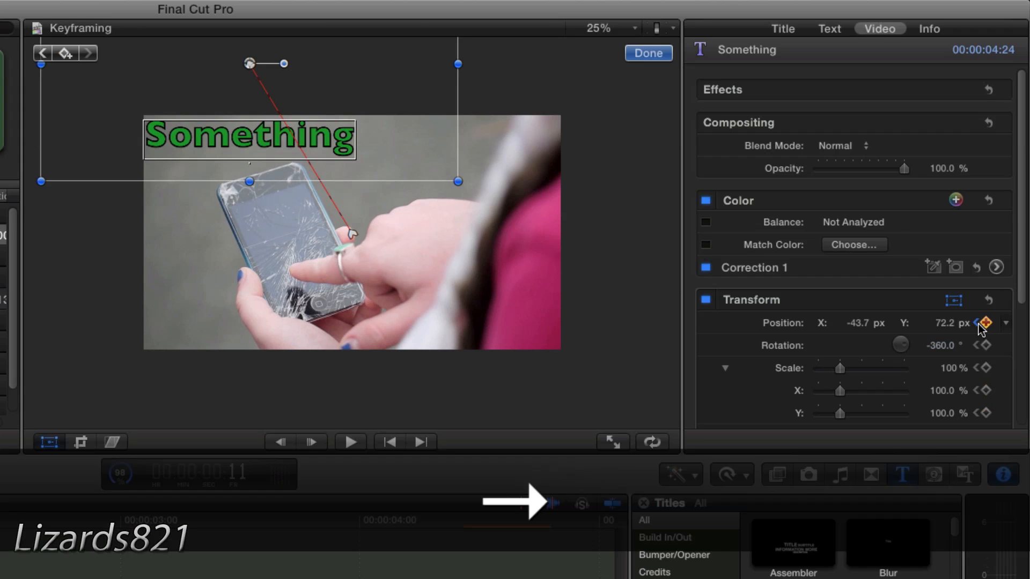
pyautogui.click(984, 368)
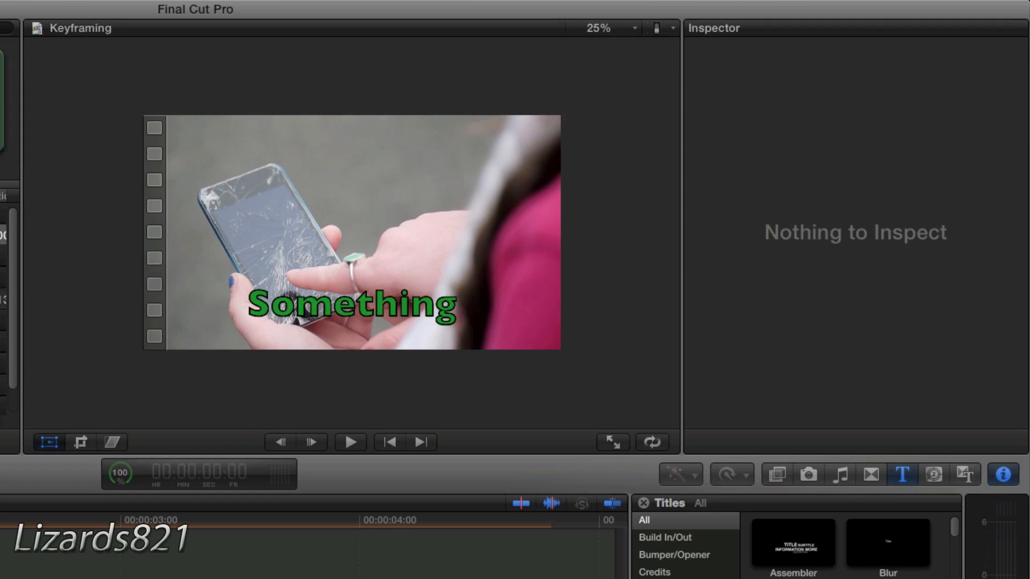
pyautogui.click(350, 441)
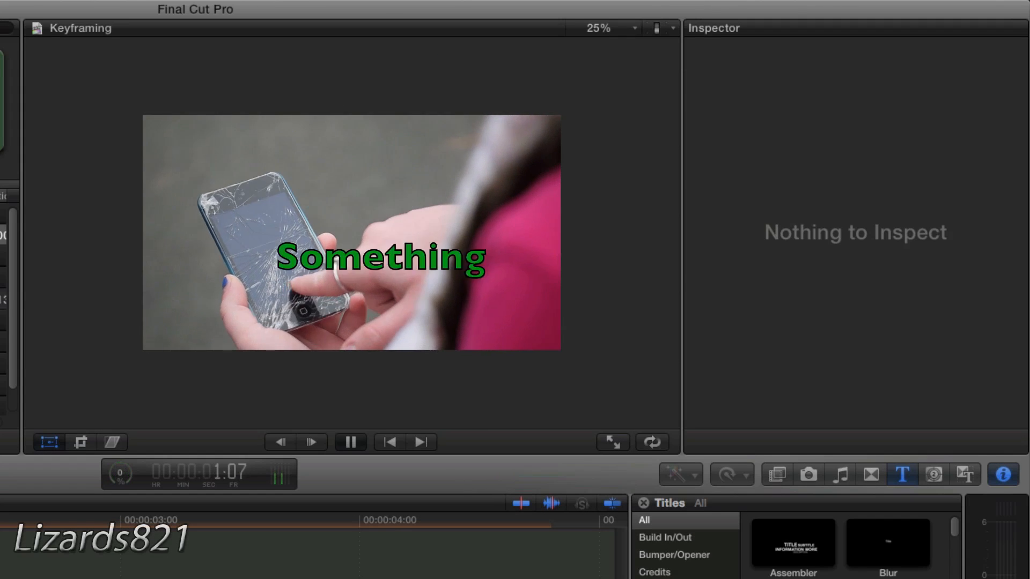
pyautogui.click(349, 441)
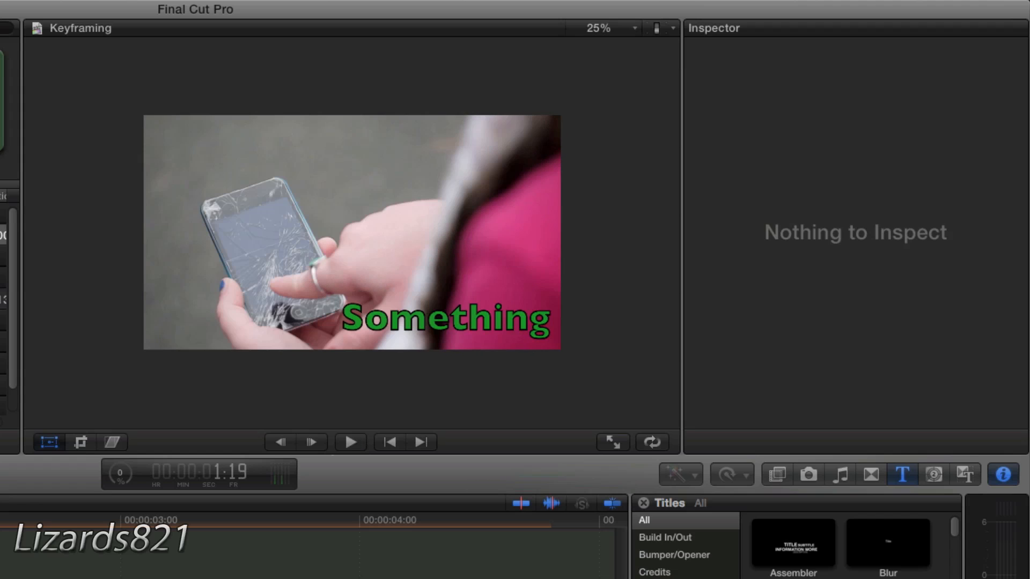